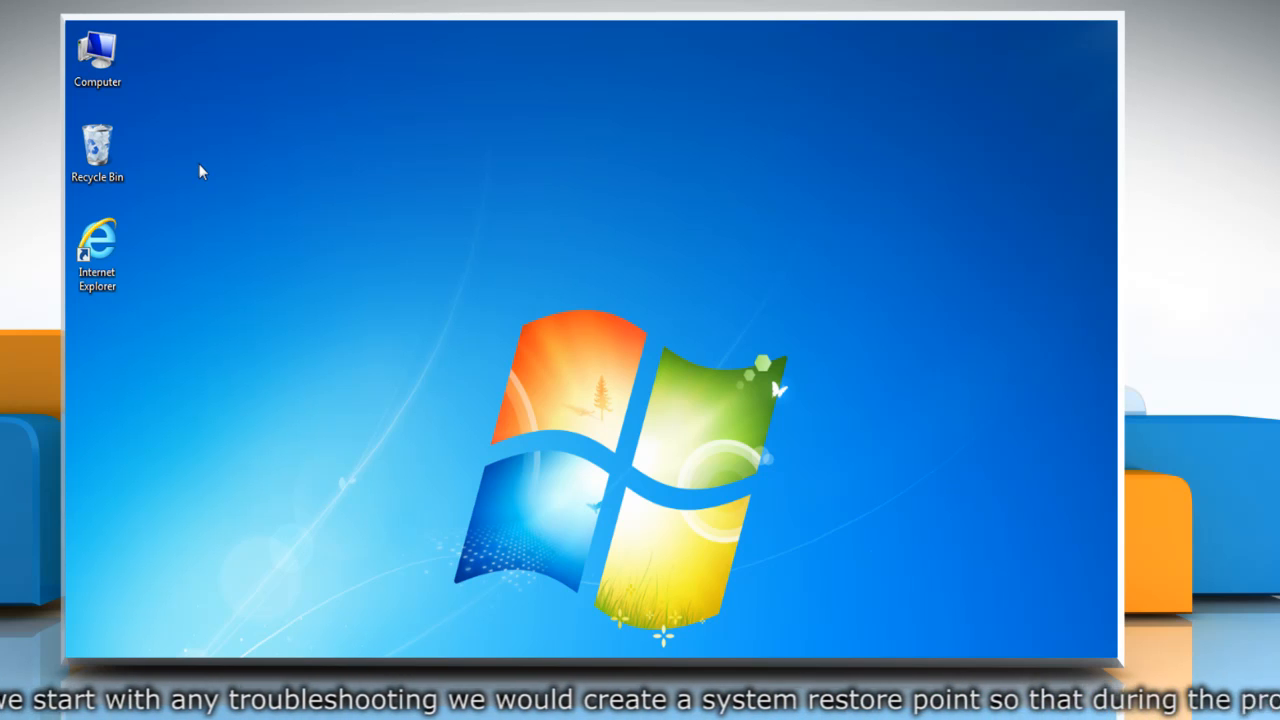
mouse_move(140, 120)
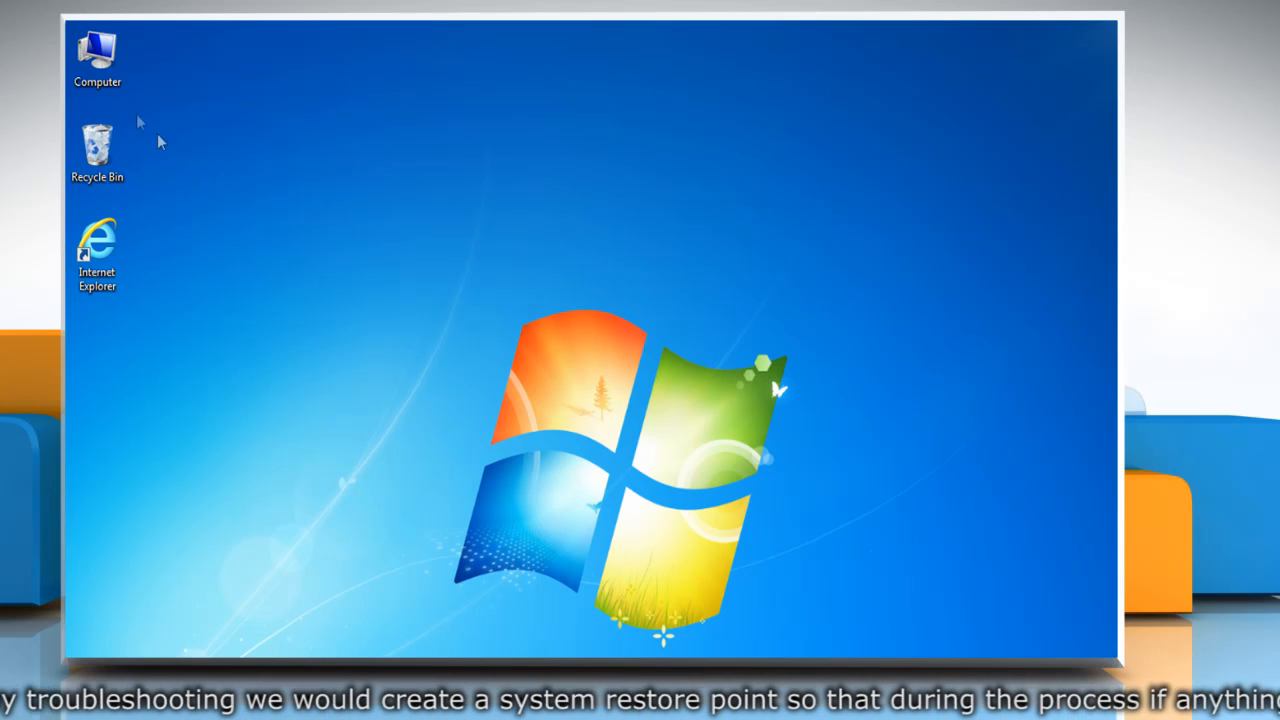
Show the System properties for this computer from the desktop Computer icon.
right_click(96, 56)
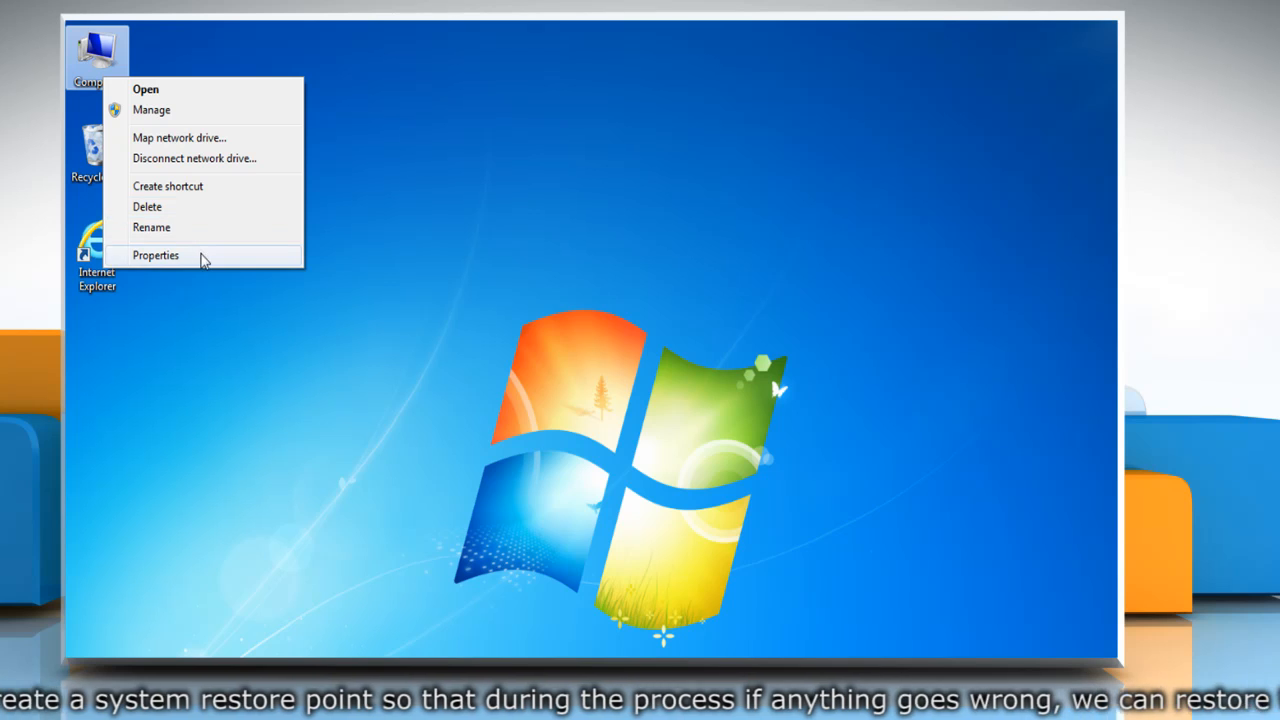
left_click(156, 256)
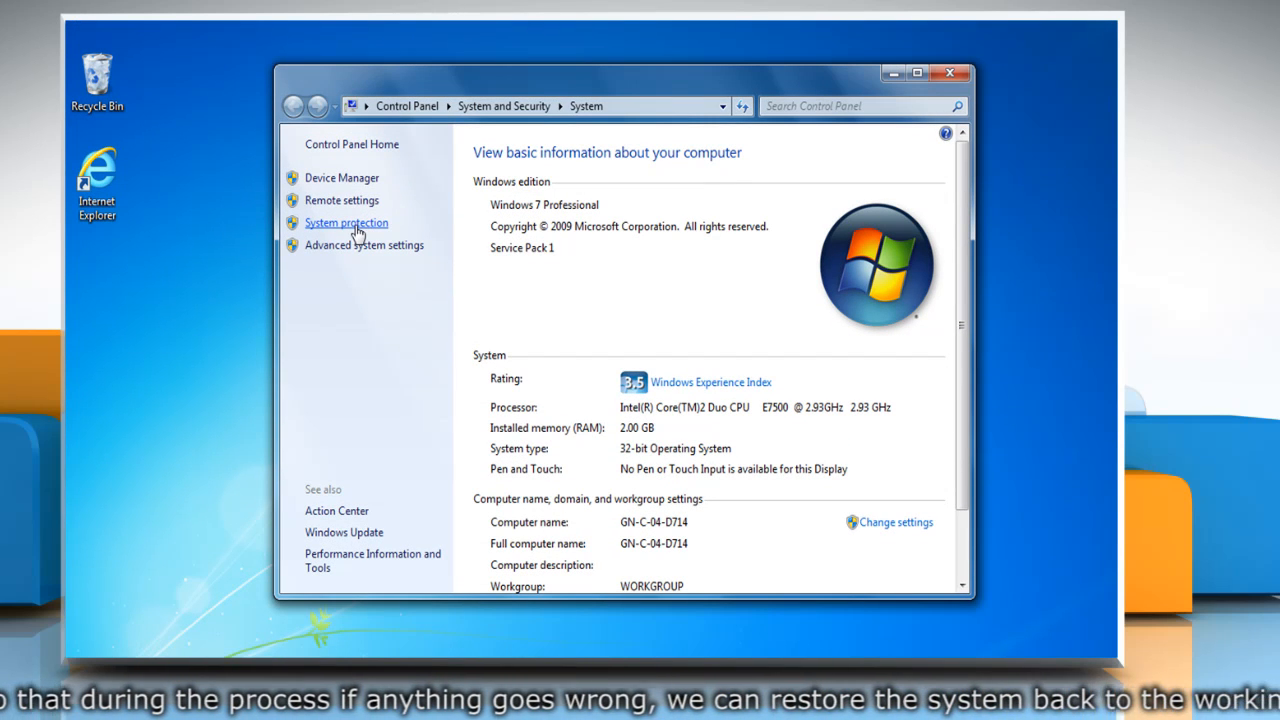
Create a restore point named 'My Restore Point' from System Protection.
left_click(346, 222)
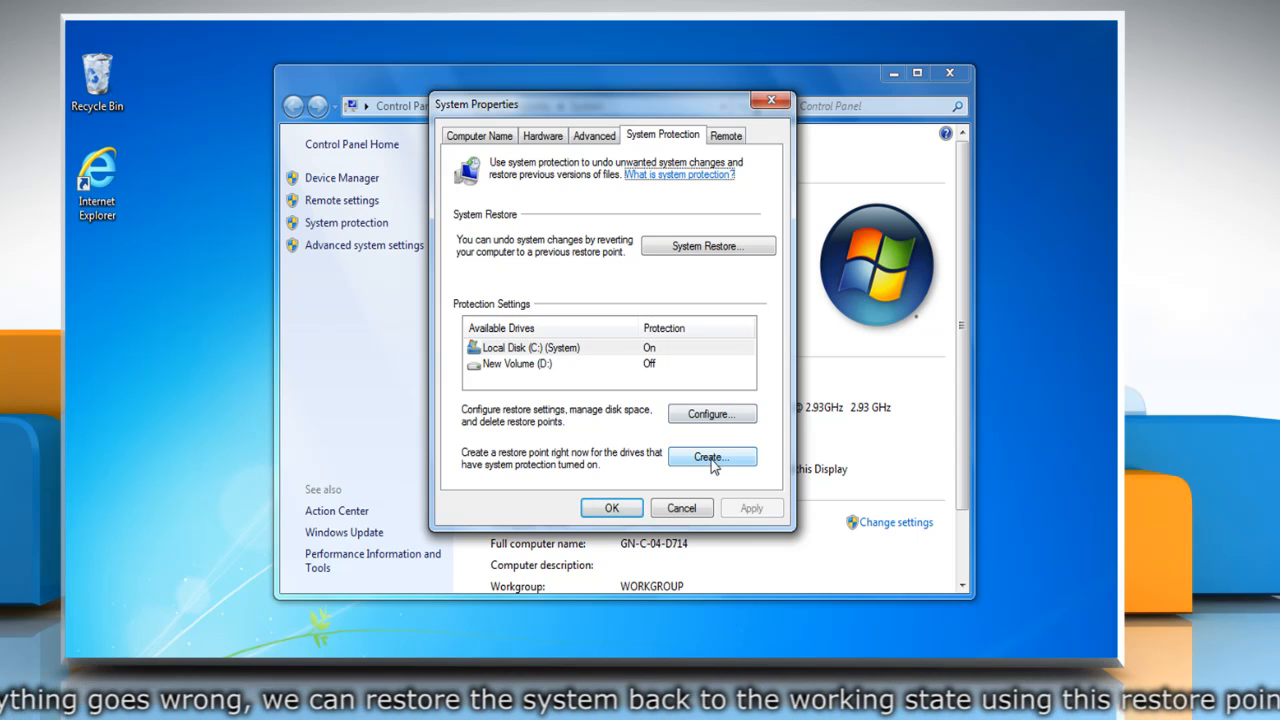
left_click(712, 456)
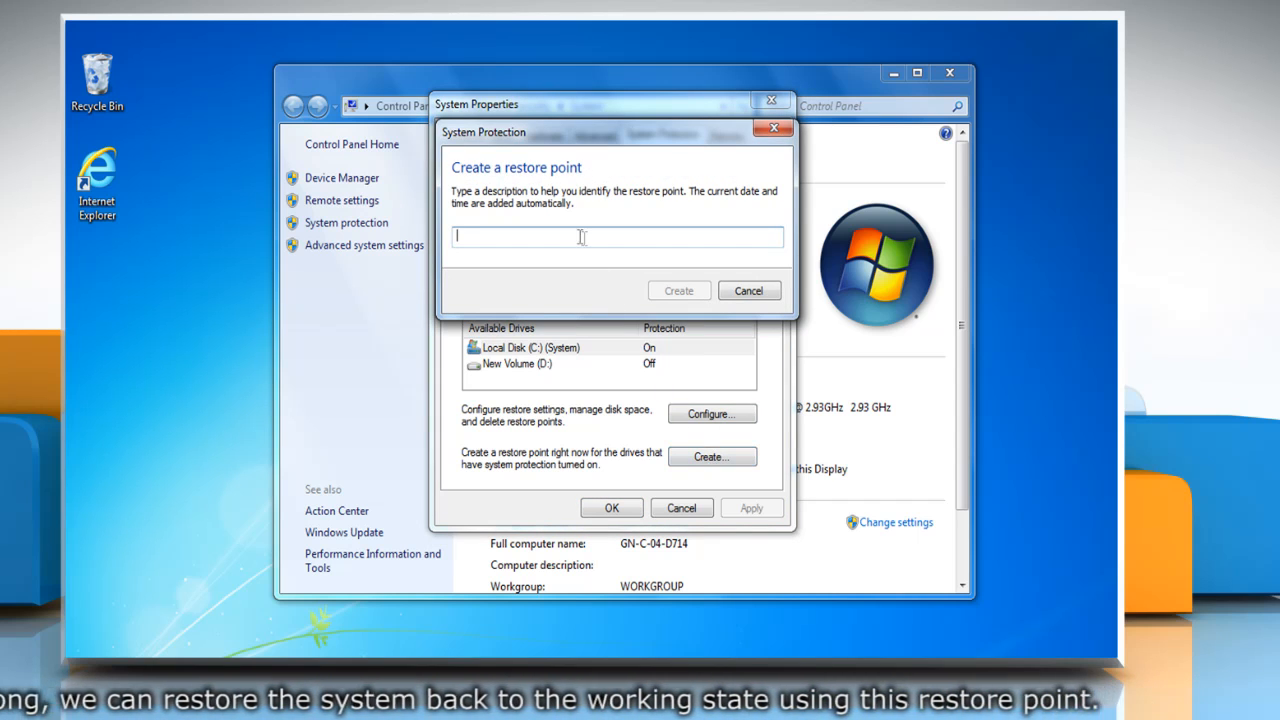
type("My Restore Point")
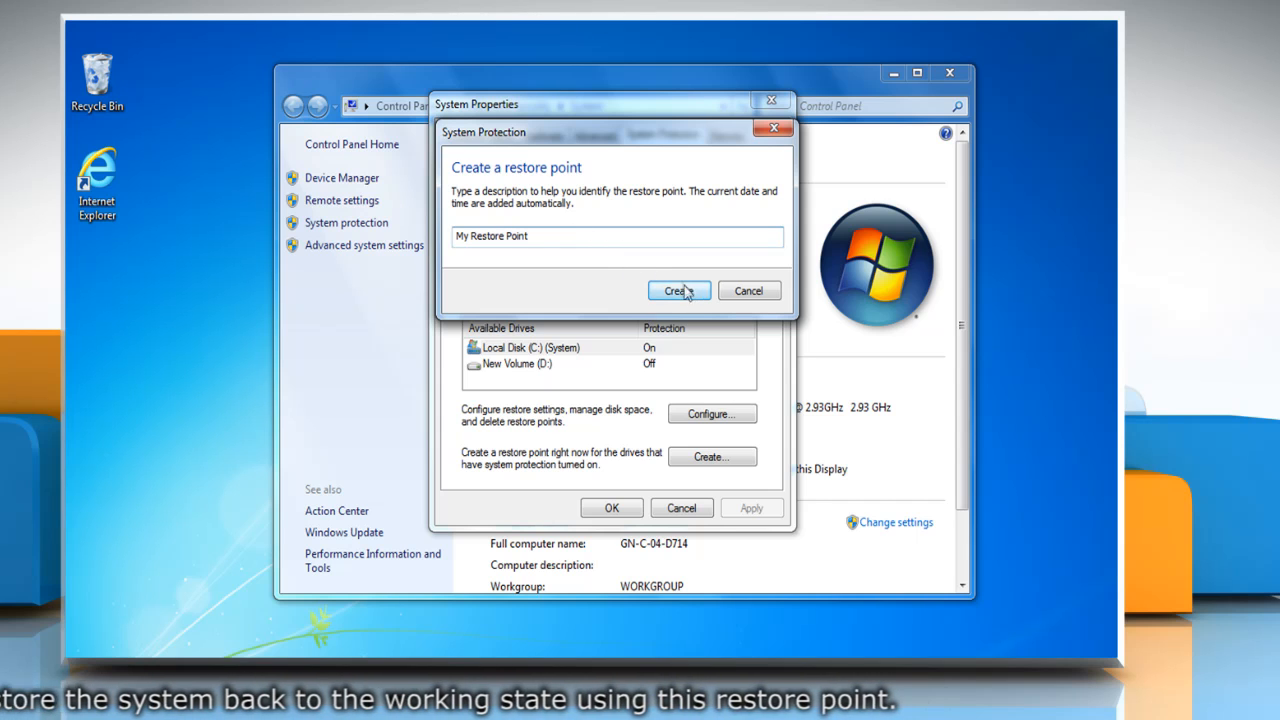
left_click(680, 290)
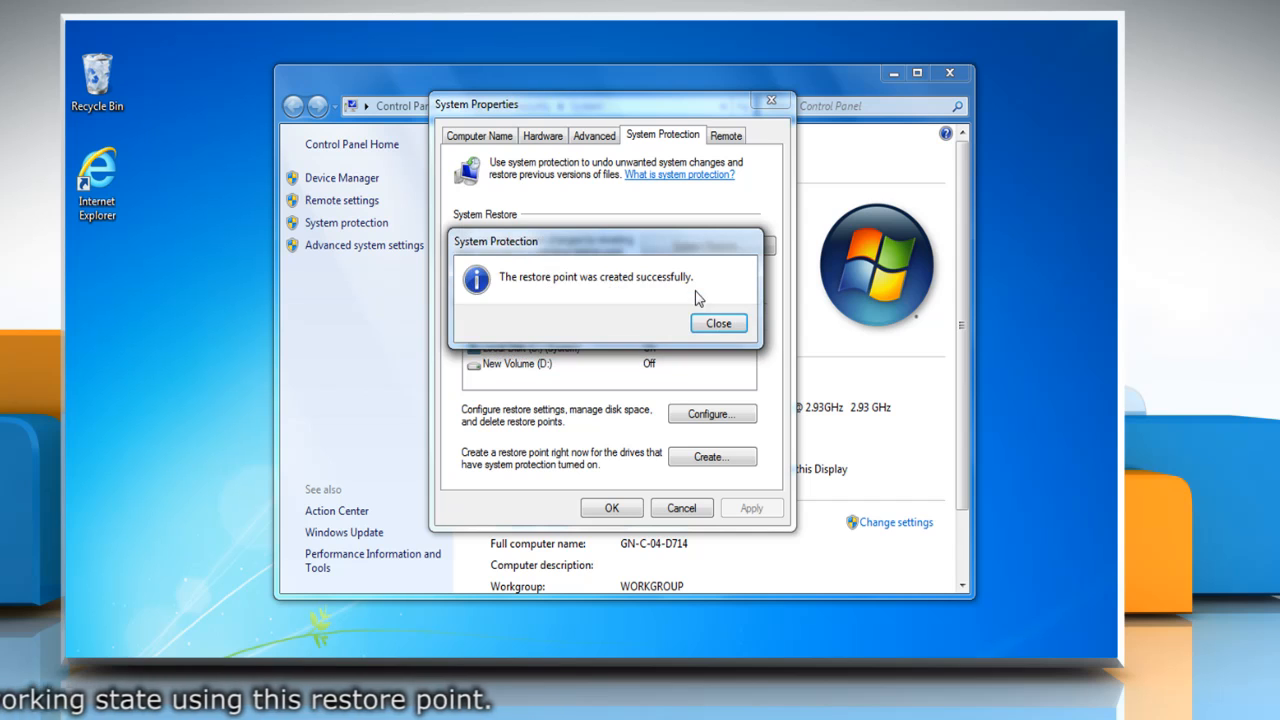
Dismiss the success message and close the System Properties and System windows.
left_click(716, 322)
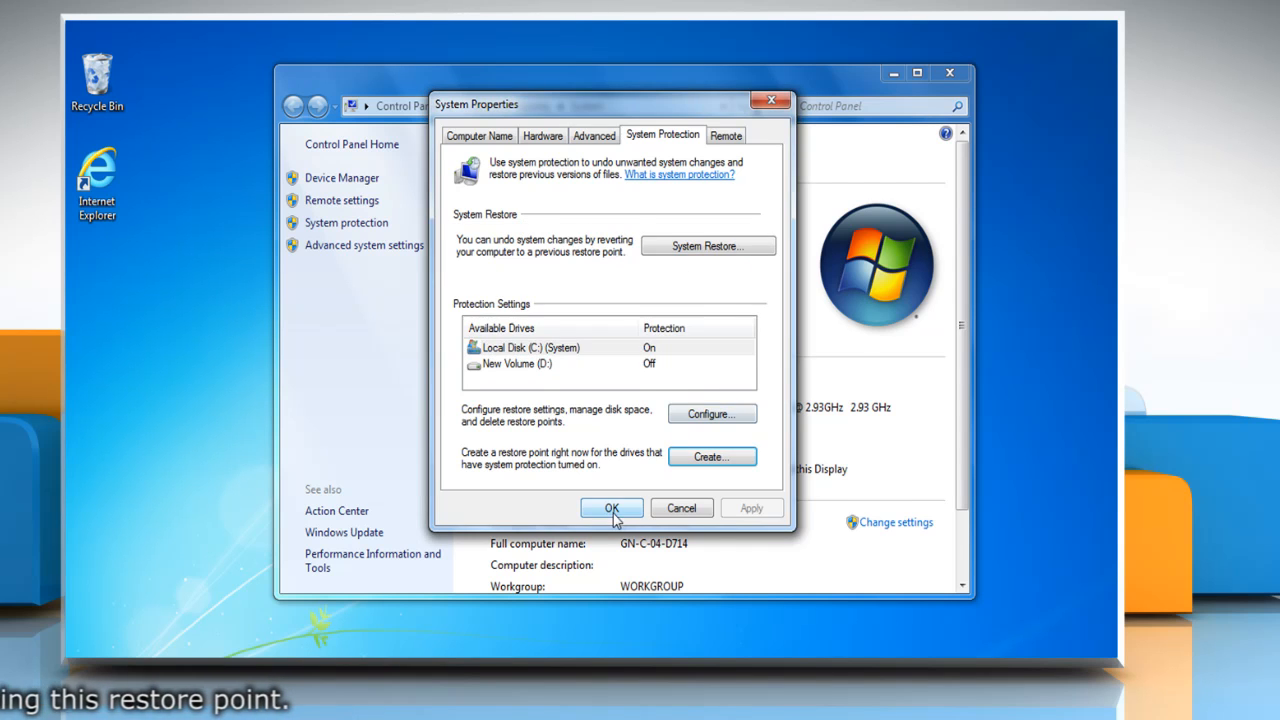
left_click(612, 508)
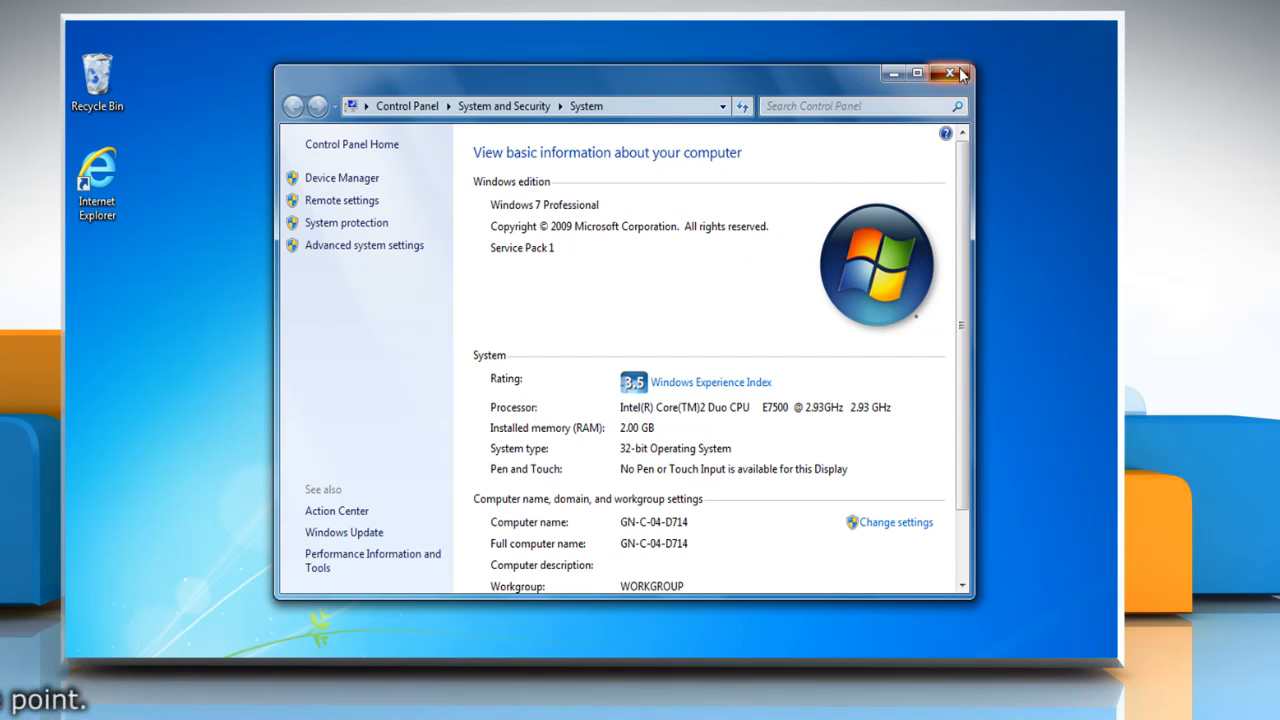
left_click(952, 72)
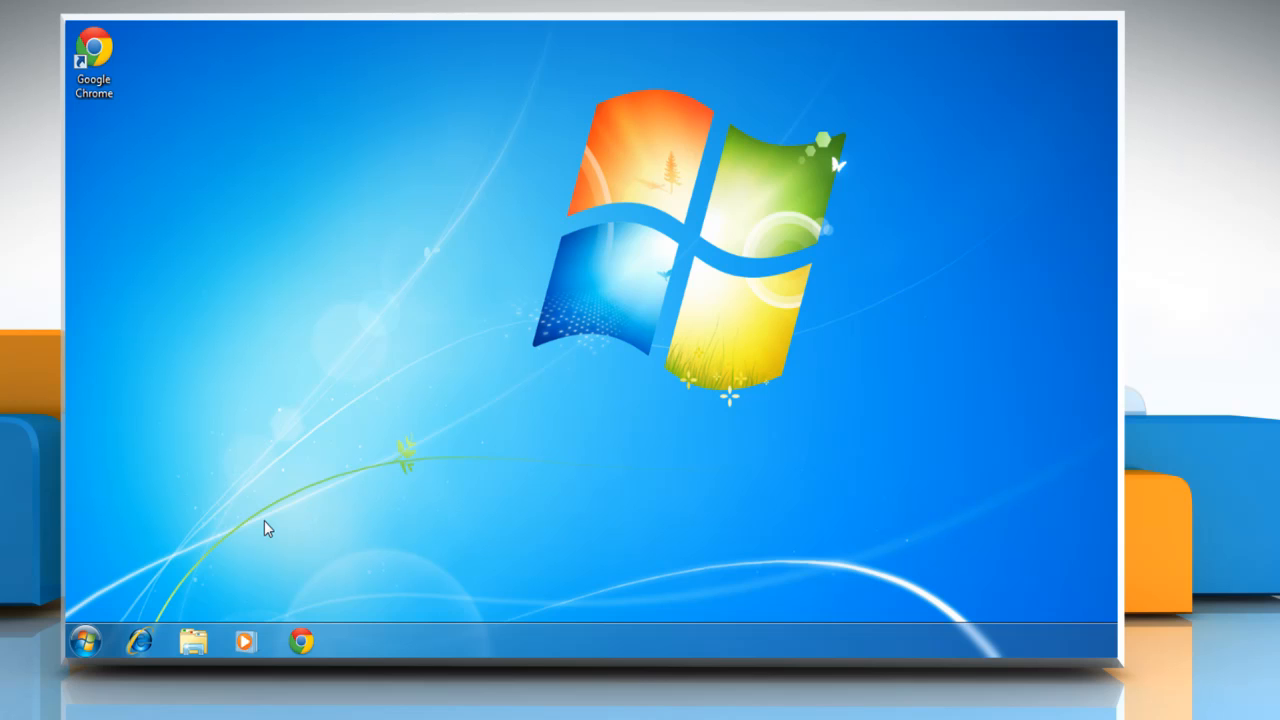
mouse_move(110, 644)
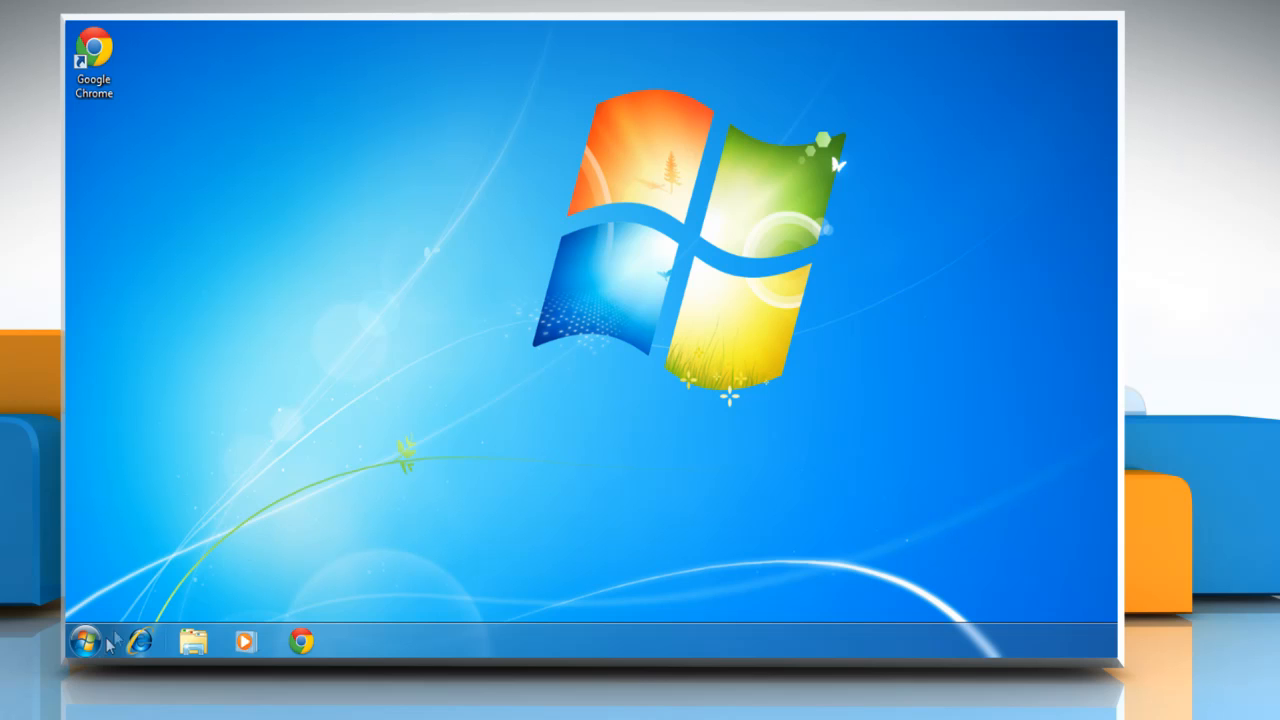
Launch Control Panel from the Start menu.
left_click(84, 640)
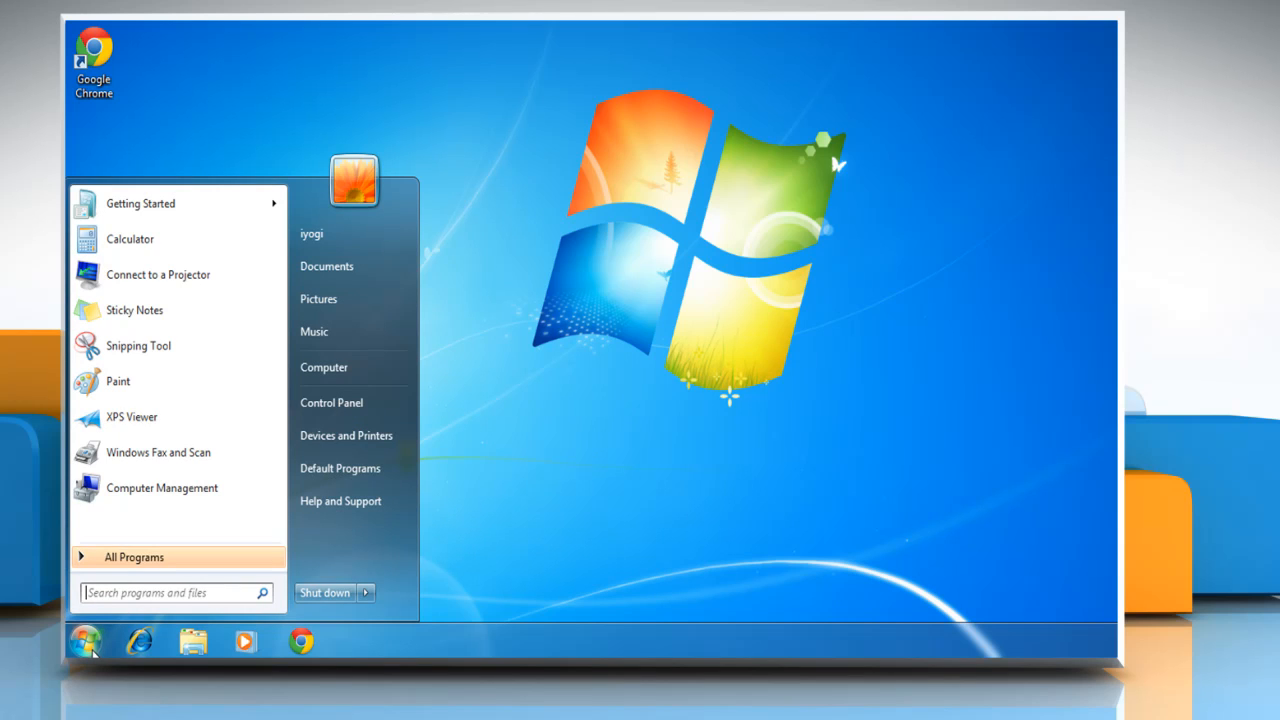
mouse_move(350, 402)
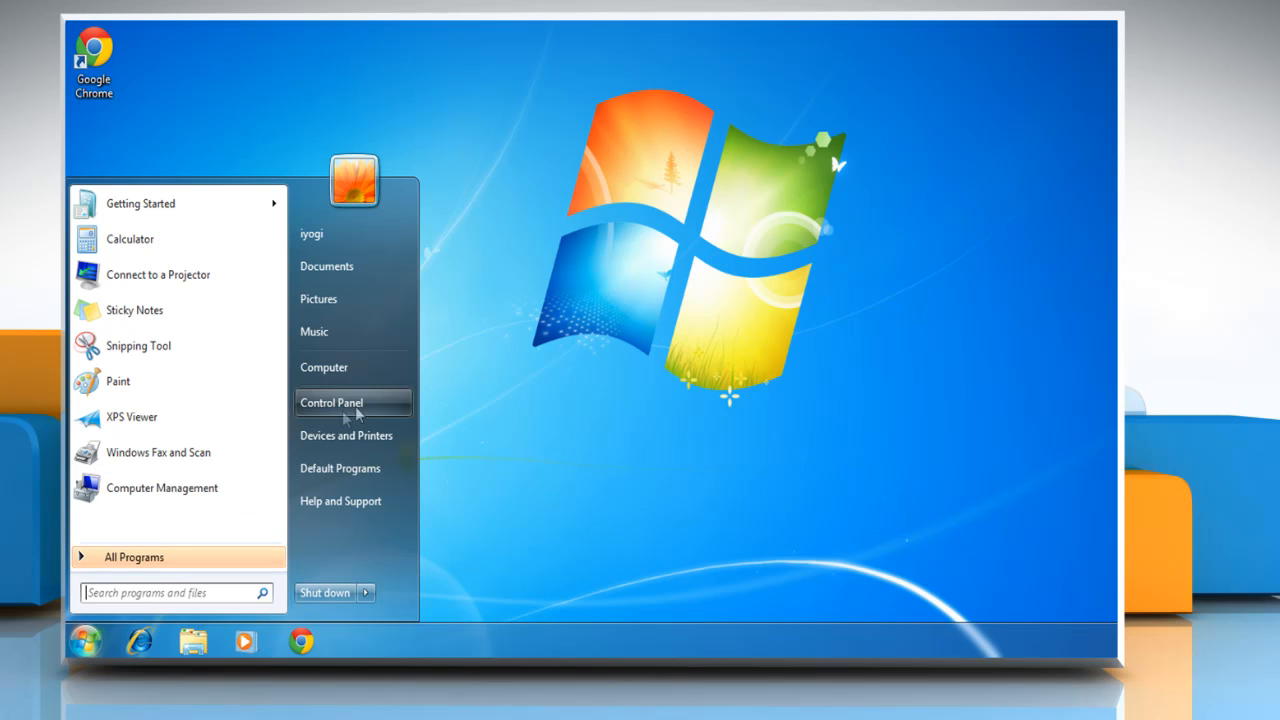
left_click(332, 402)
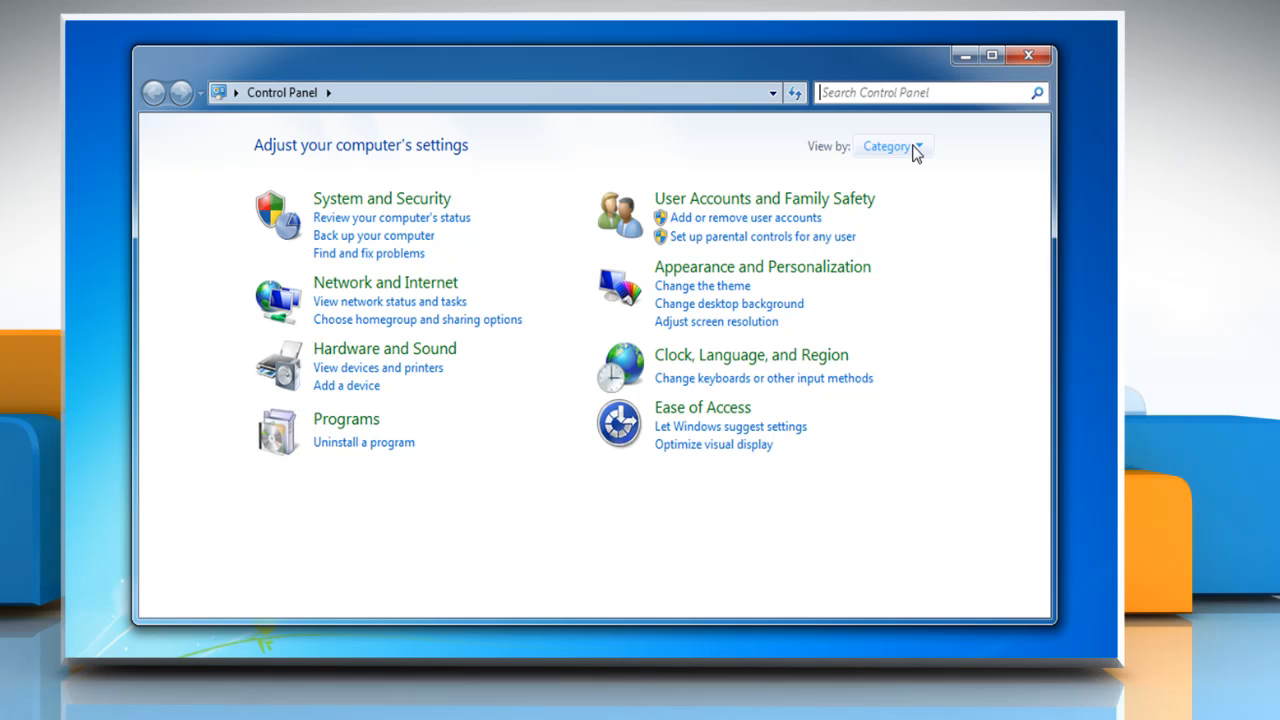
Switch Control Panel to Large icons view so the Flash Player entry is visible.
left_click(892, 146)
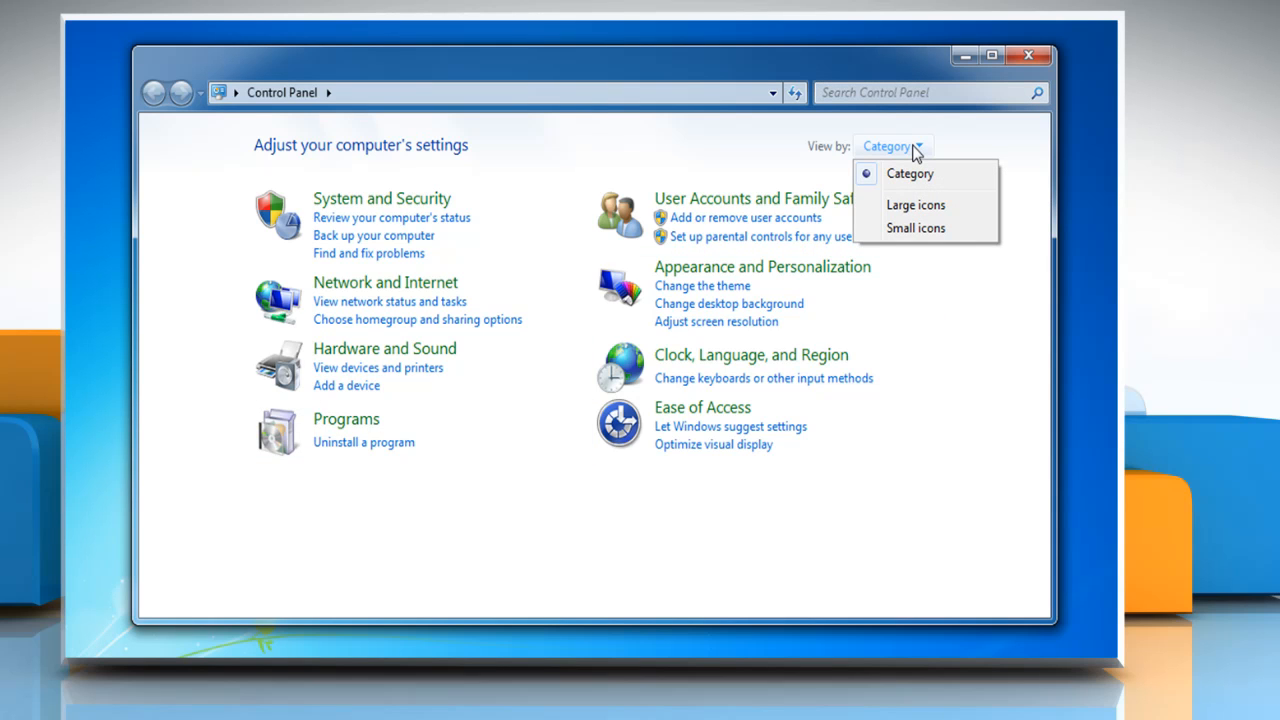
mouse_move(916, 204)
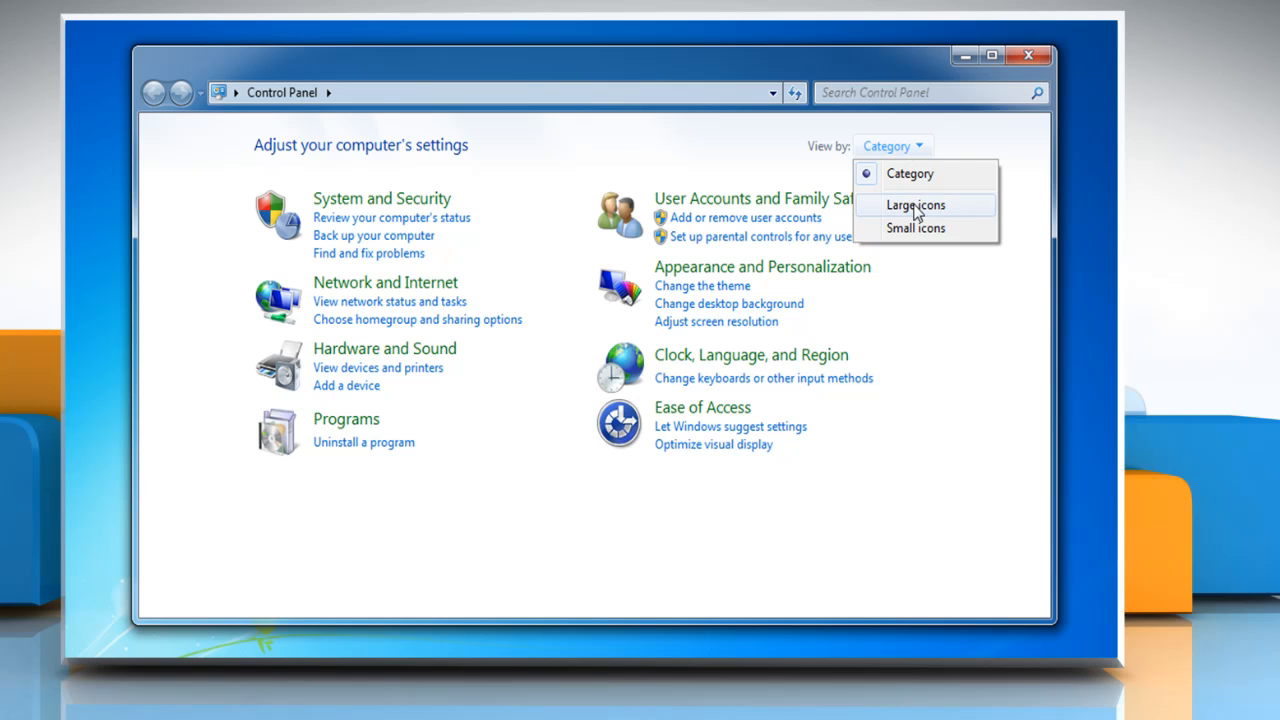
left_click(916, 204)
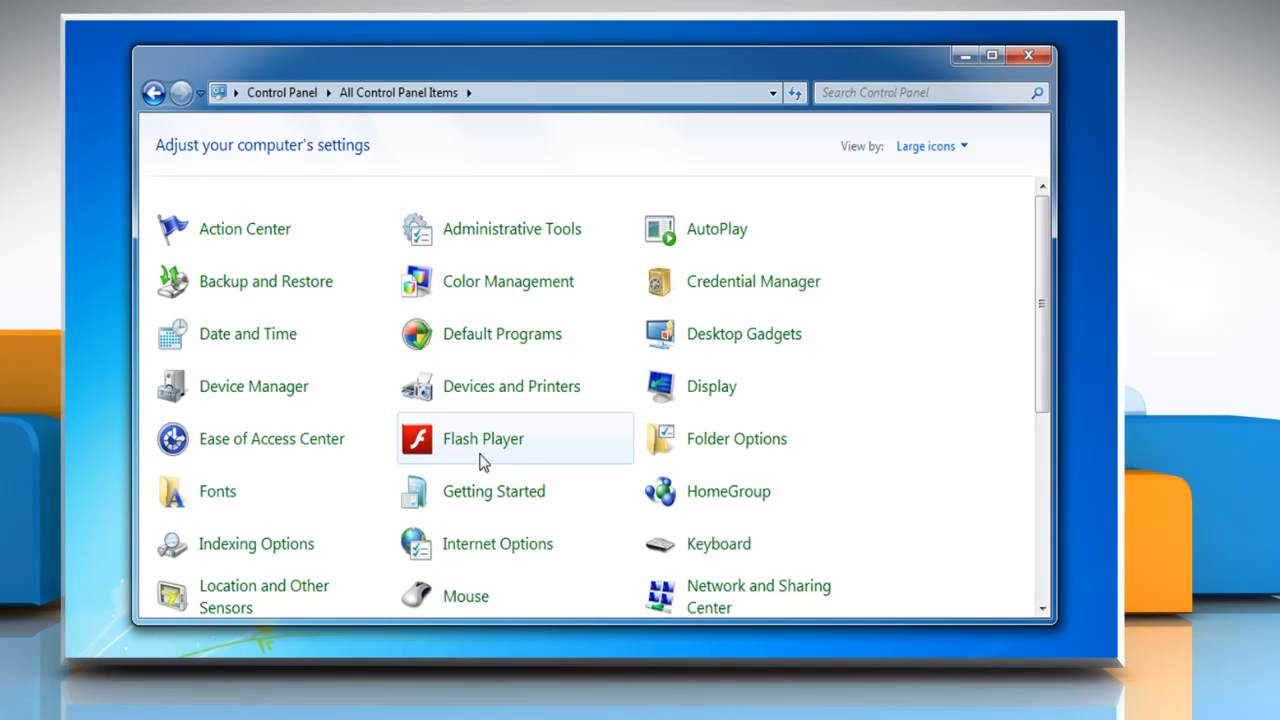
left_click(1028, 56)
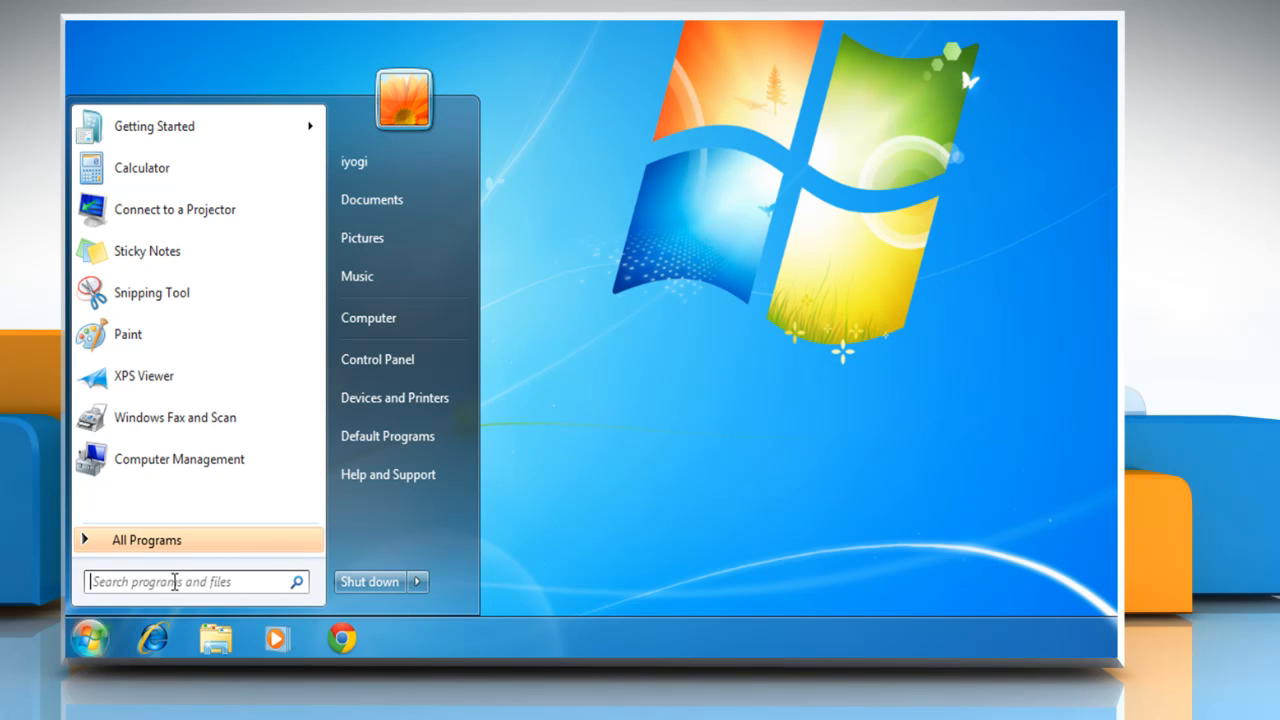
Search C:\Windows\System32 for '.cpl' files, listing FlashPlayerCPLApp.cpl.
type("C:")
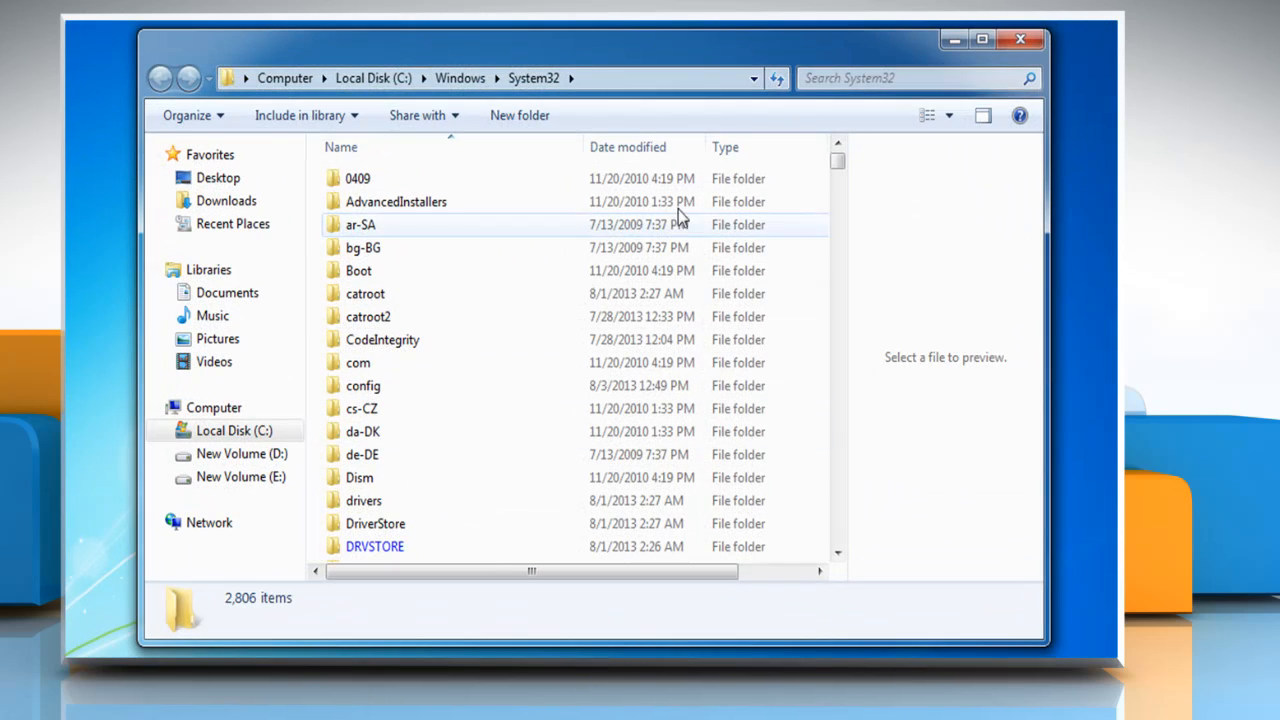
type(".cpl")
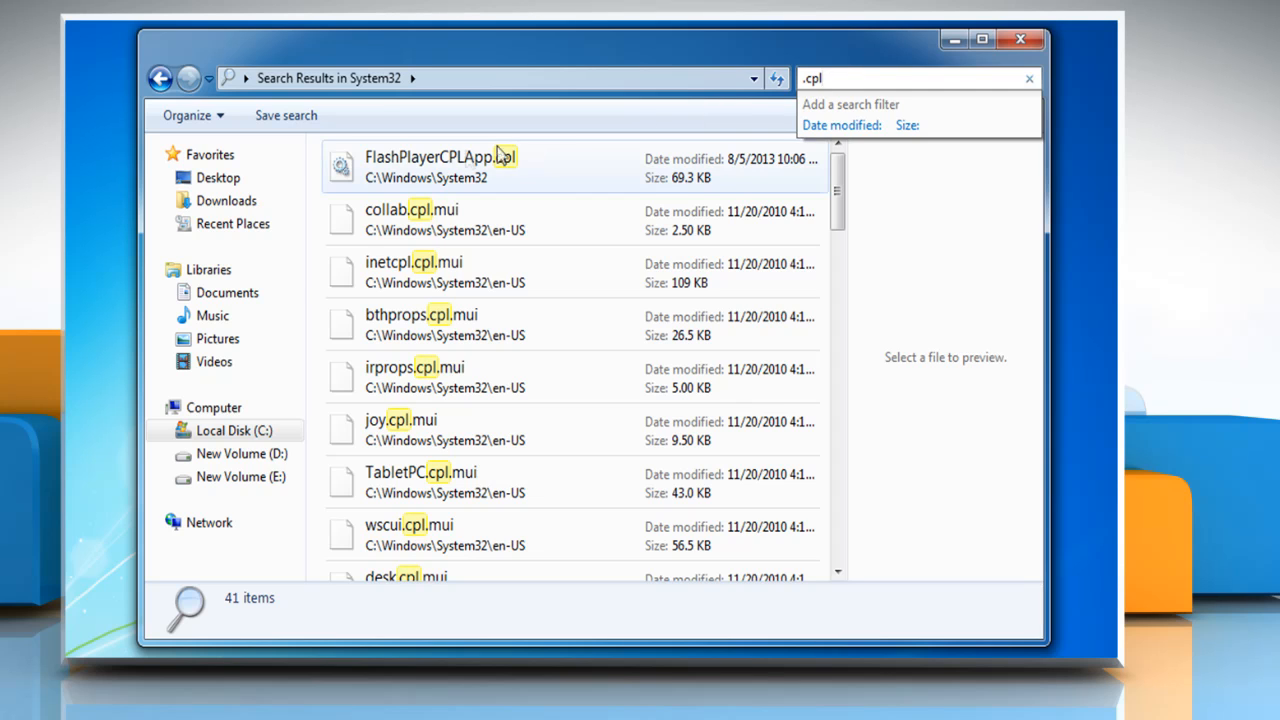
Rename FlashPlayerCPLApp.cpl to FlashPlayerCPLApp.old, accepting the extension warning and admin prompt.
right_click(440, 166)
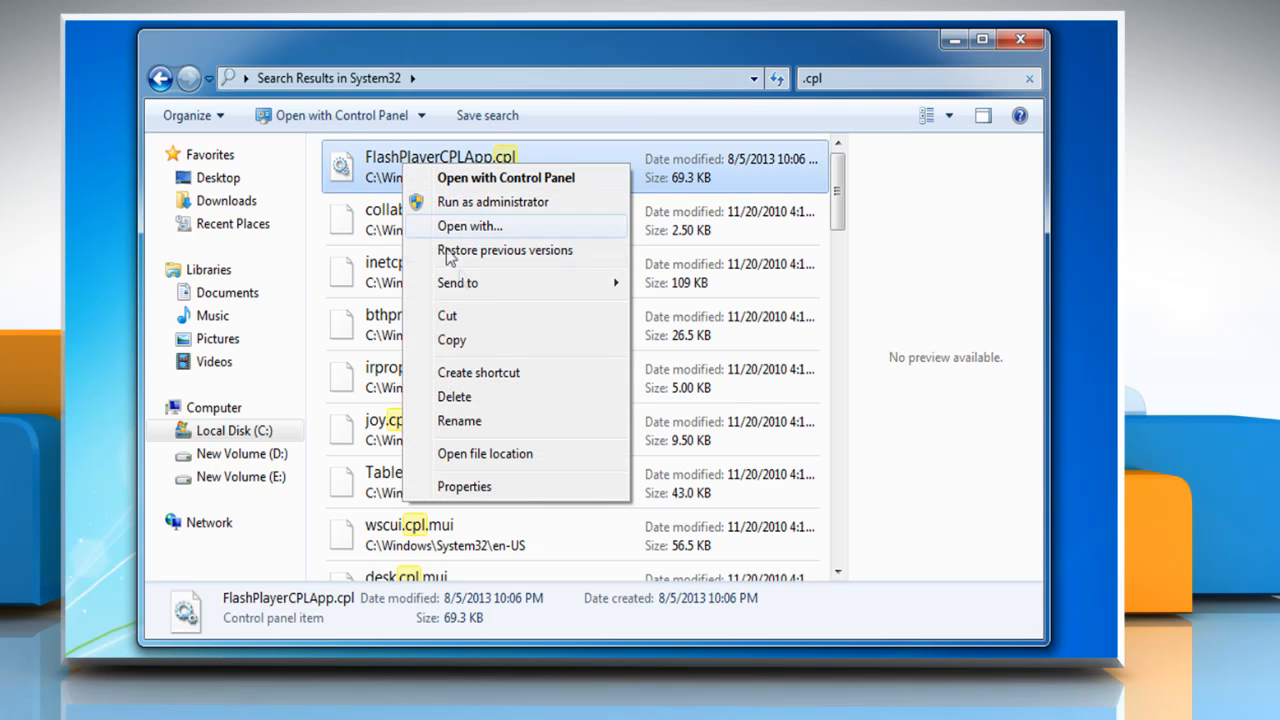
left_click(460, 420)
type("FlashPlayerCPLApp.old")
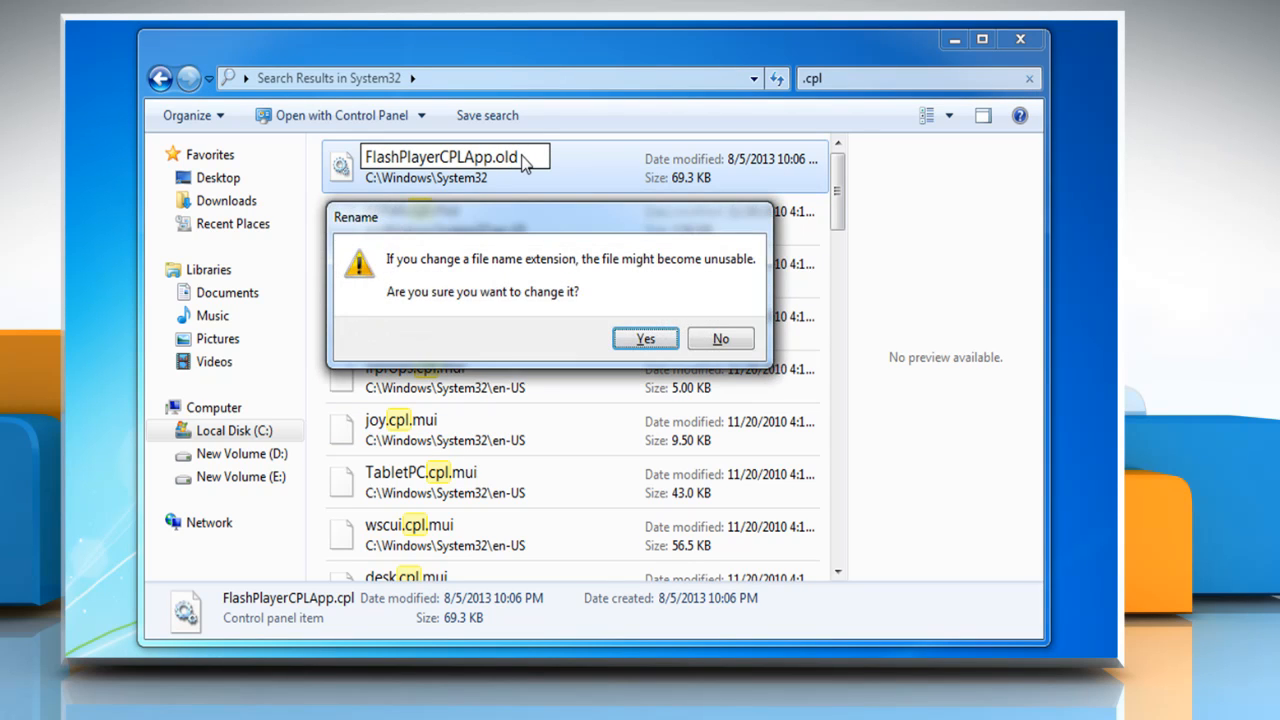
mouse_move(558, 224)
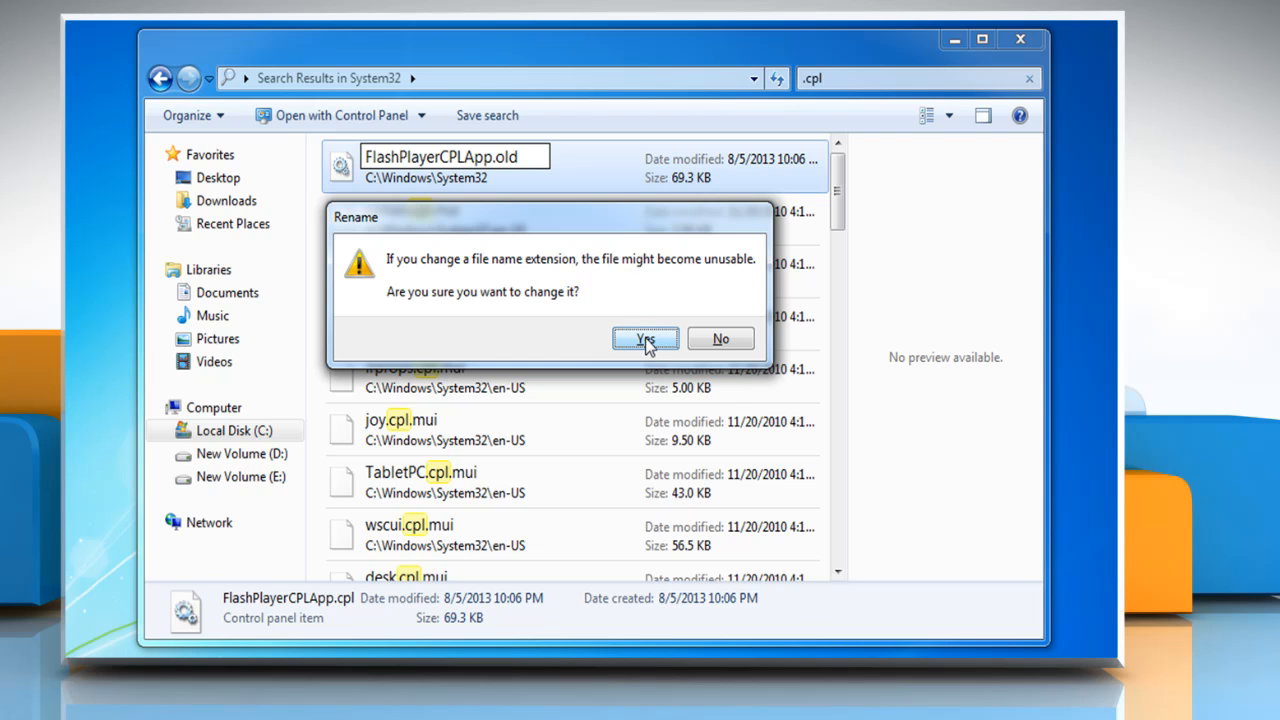
left_click(644, 338)
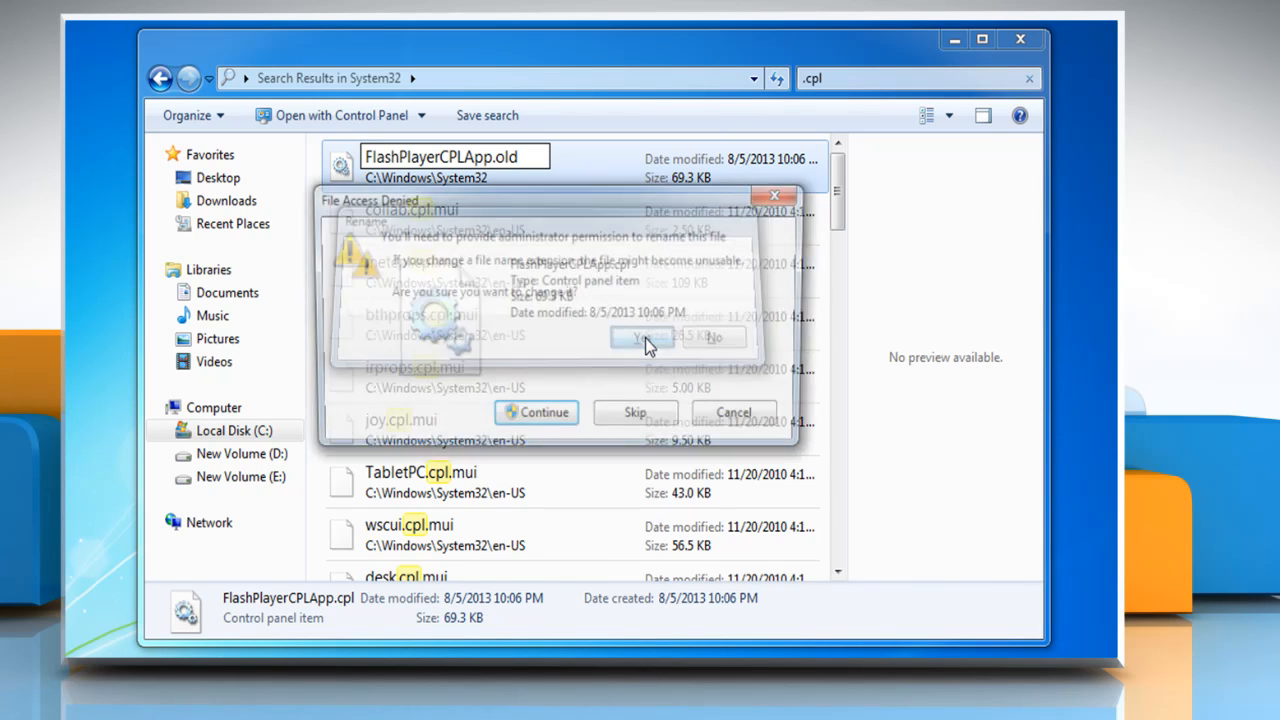
left_click(640, 336)
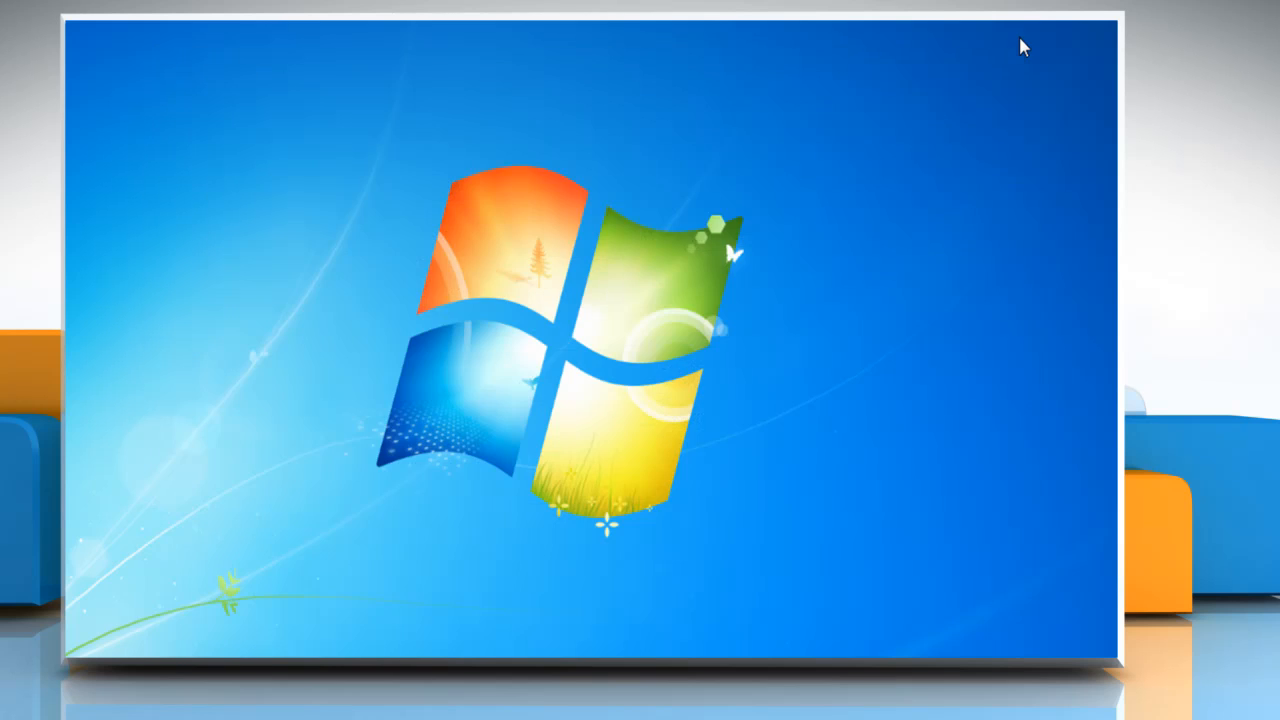
Reopen Control Panel in Large icons view to confirm Flash Player is gone.
left_click(90, 638)
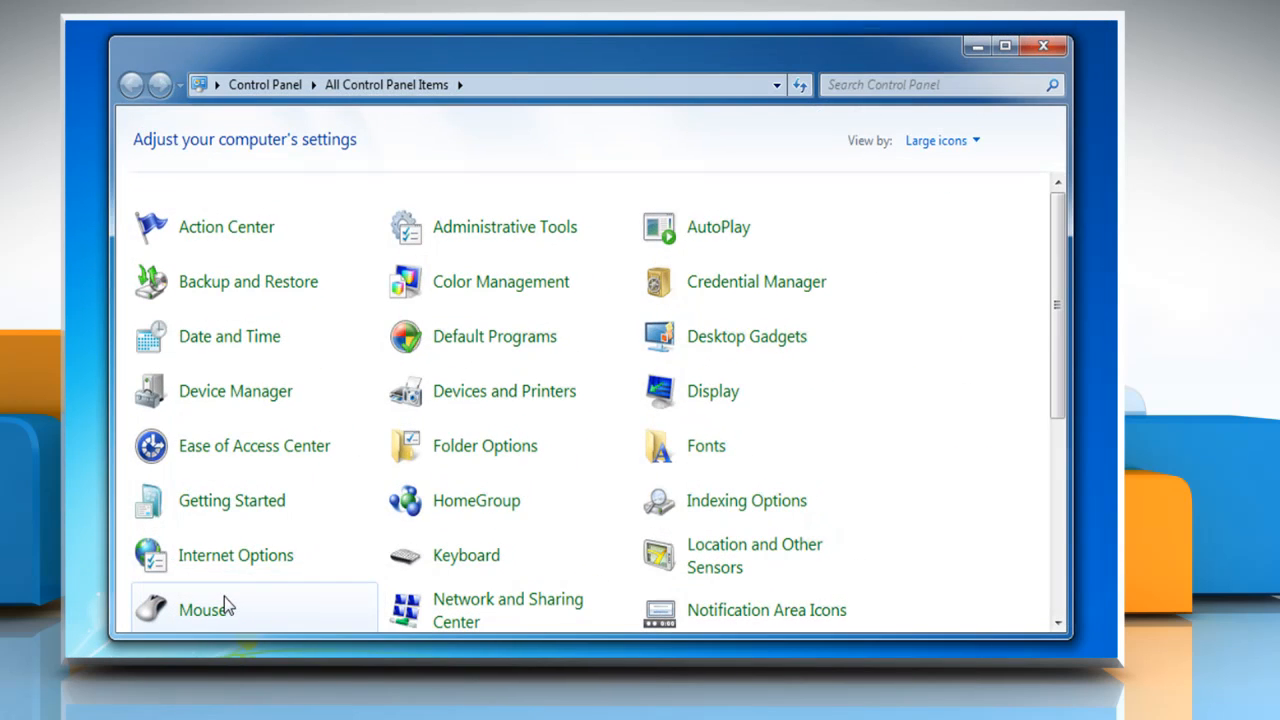
mouse_move(444, 390)
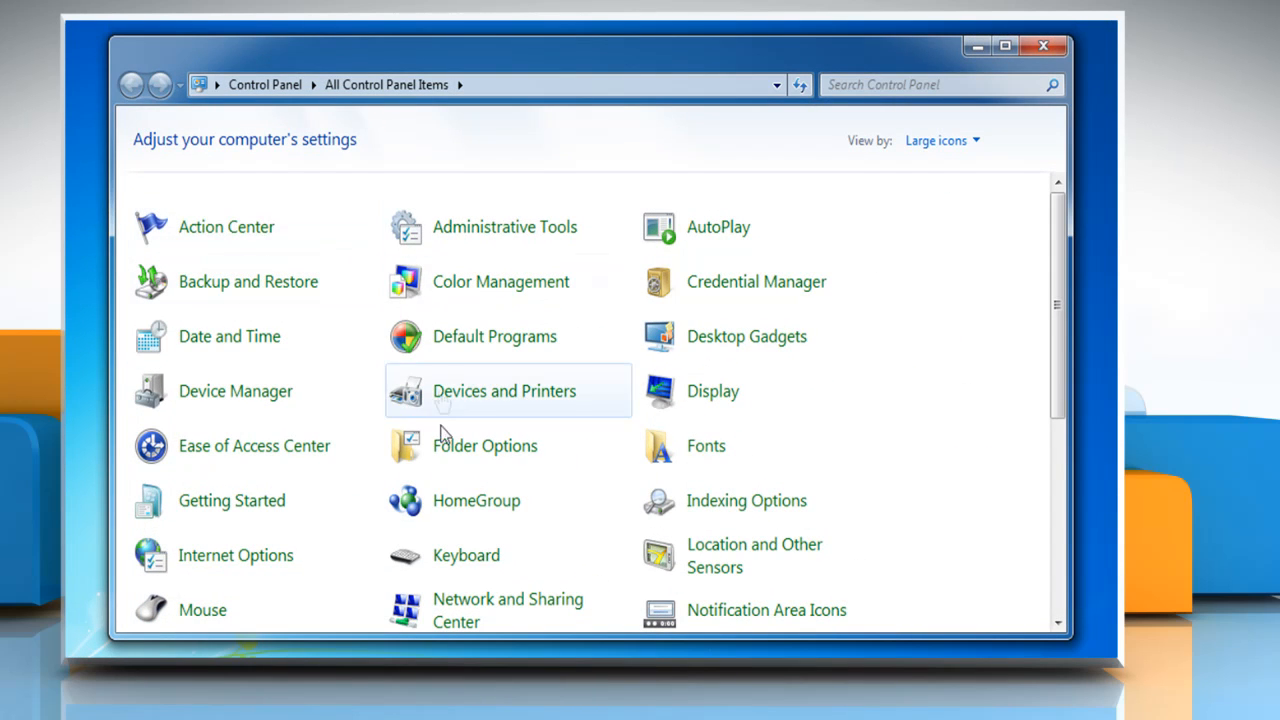
mouse_move(736, 244)
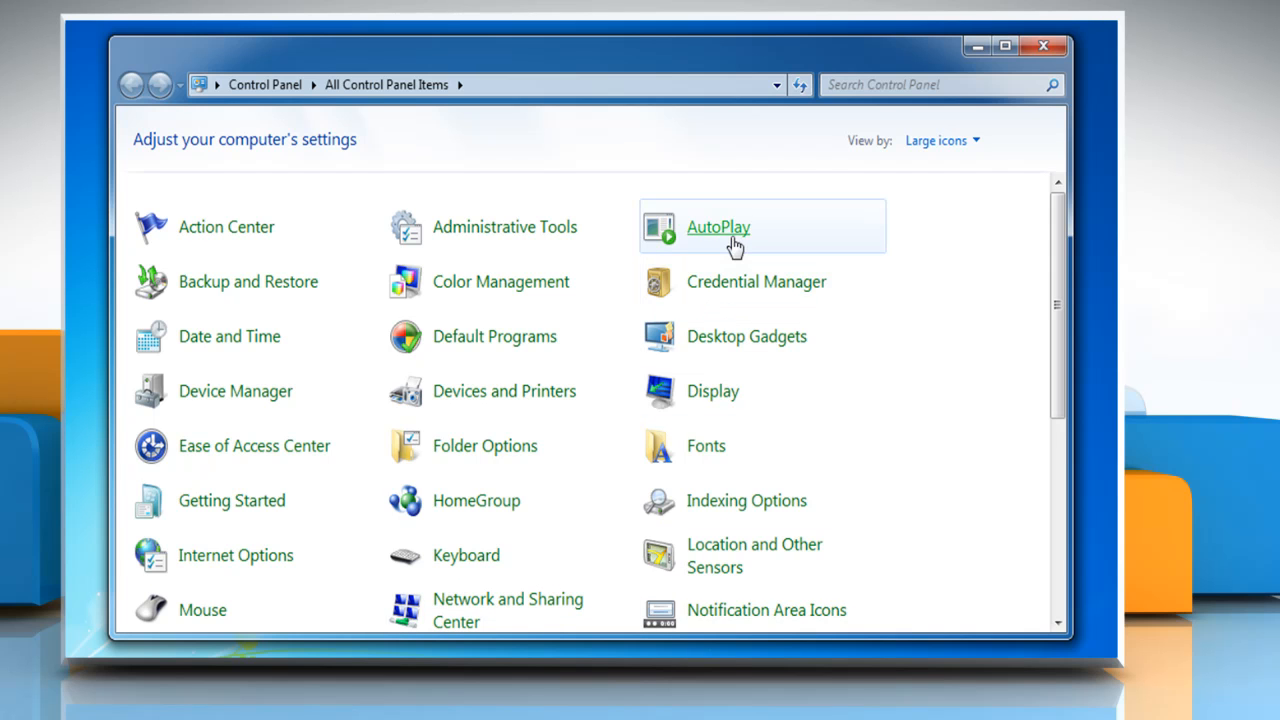
mouse_move(884, 284)
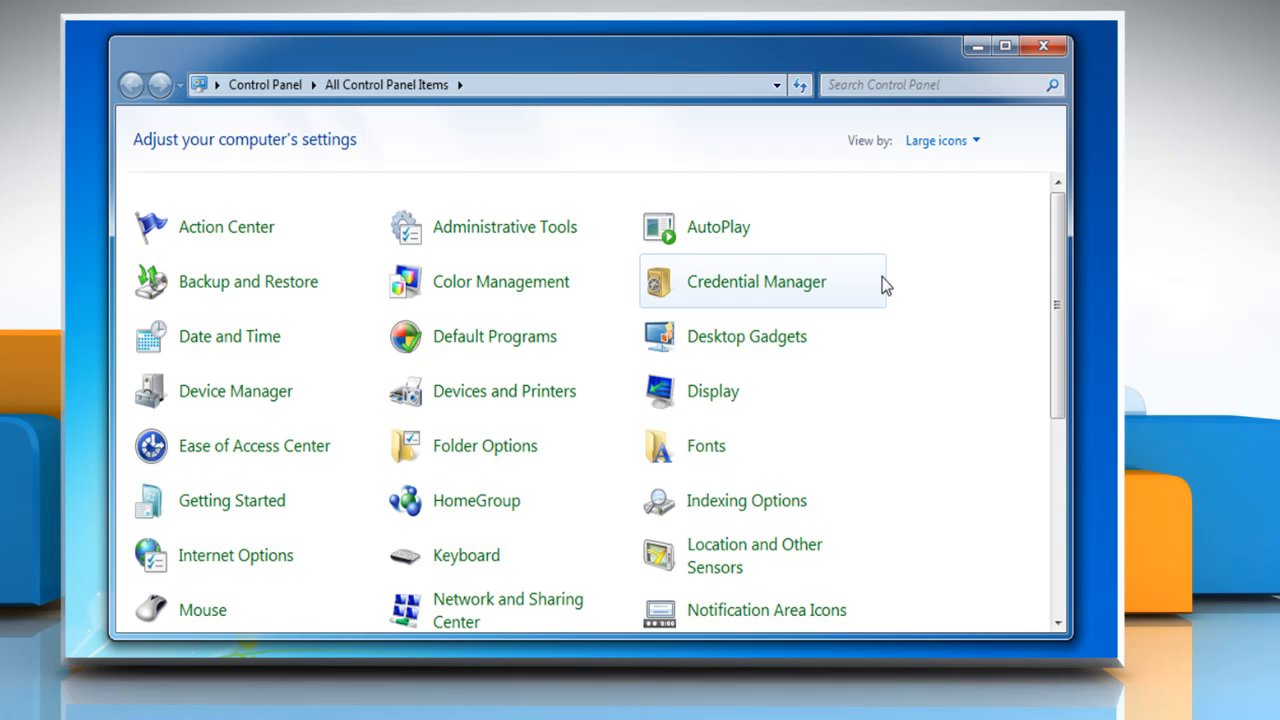